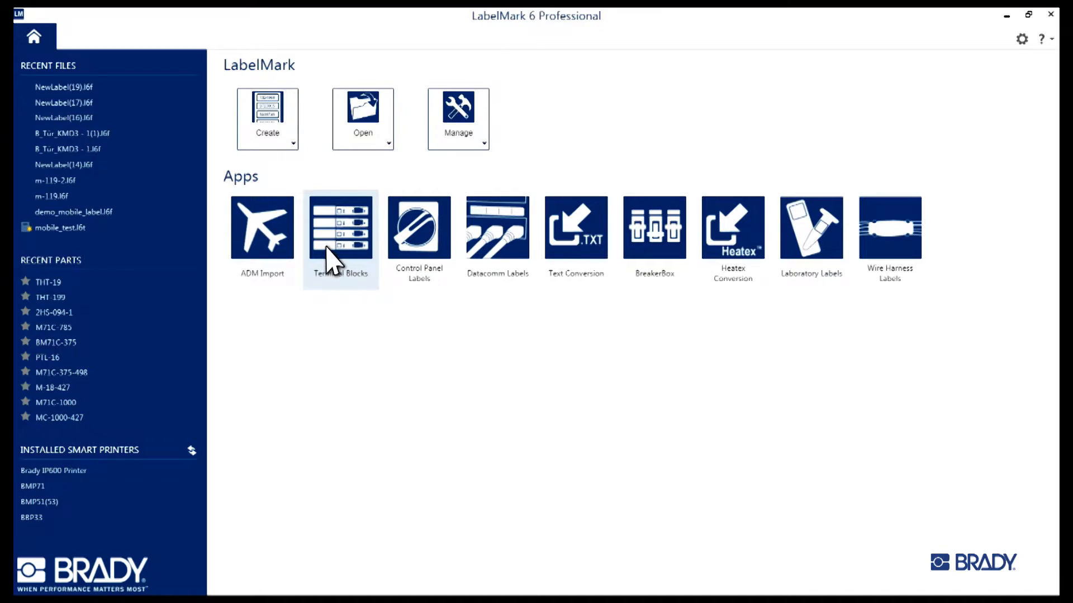
{"action": "mouse_move", "coordinate": [229, 149]}
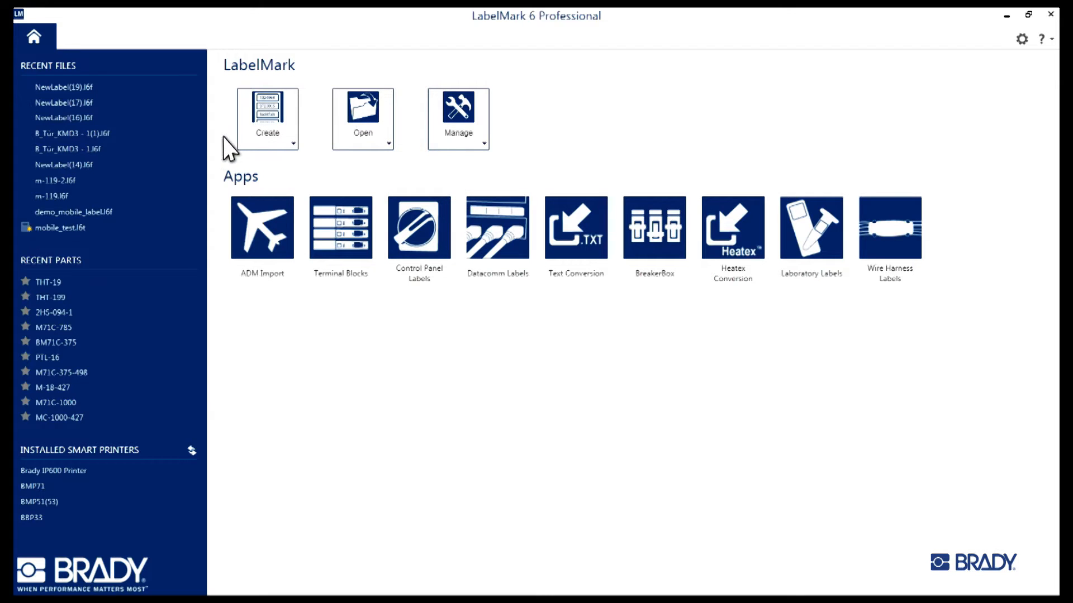
Search for part THT-19 and create a blank graphics-mode label from it
{"action": "left_click", "coordinate": [268, 118]}
{"action": "type", "text": "T"}
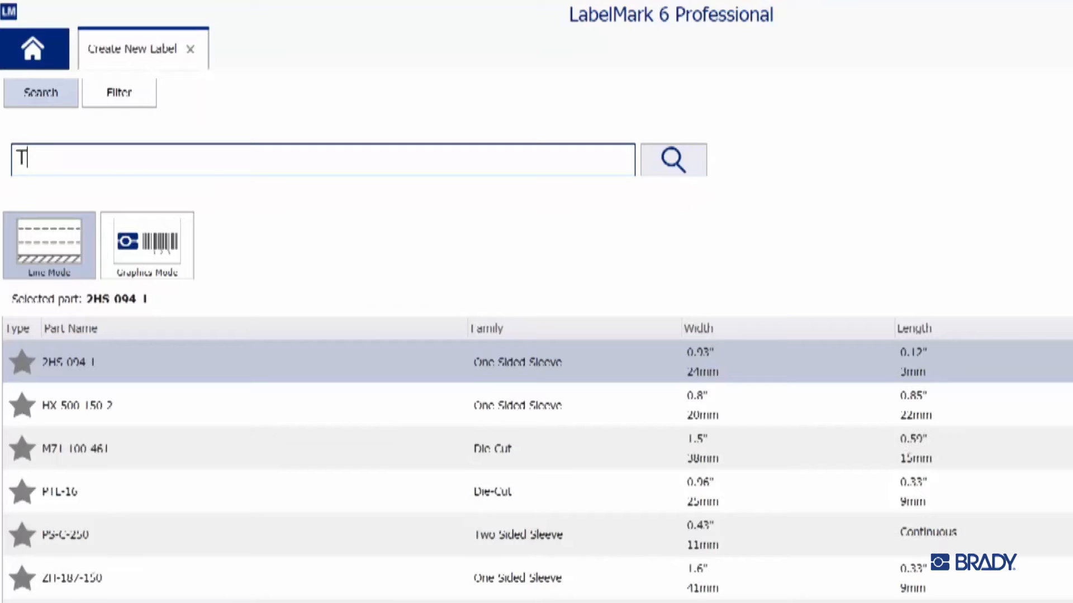
{"action": "type", "text": "HT-1"}
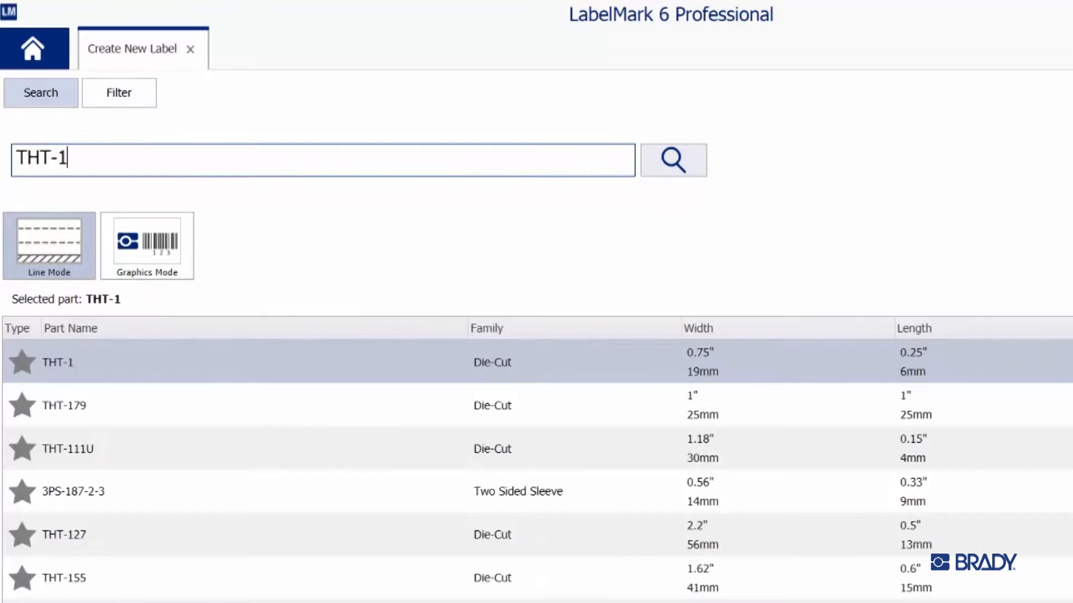
{"action": "type", "text": "9"}
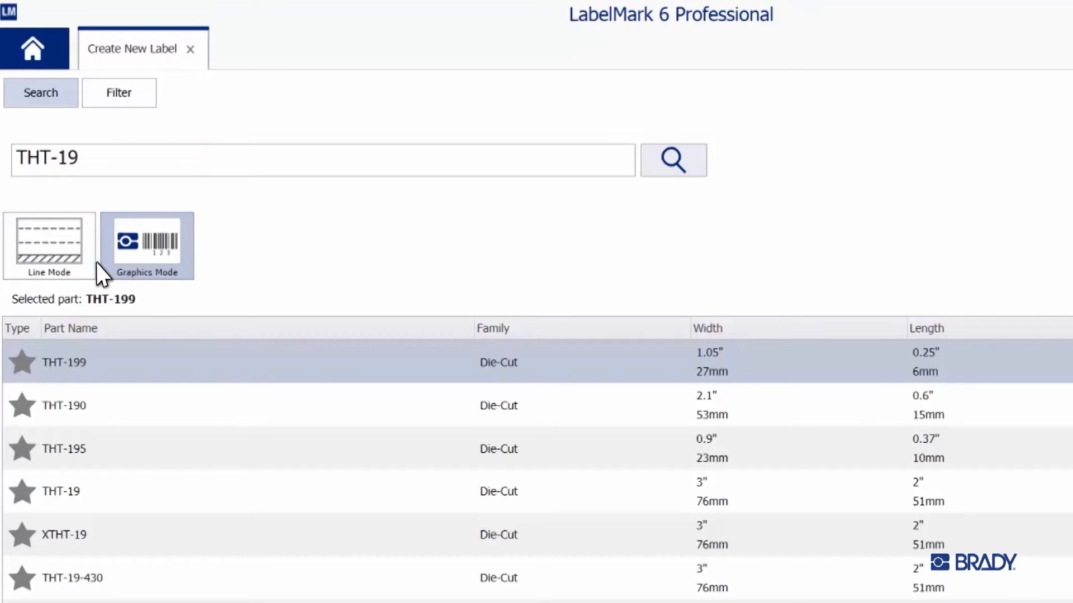
{"action": "left_click", "coordinate": [49, 244]}
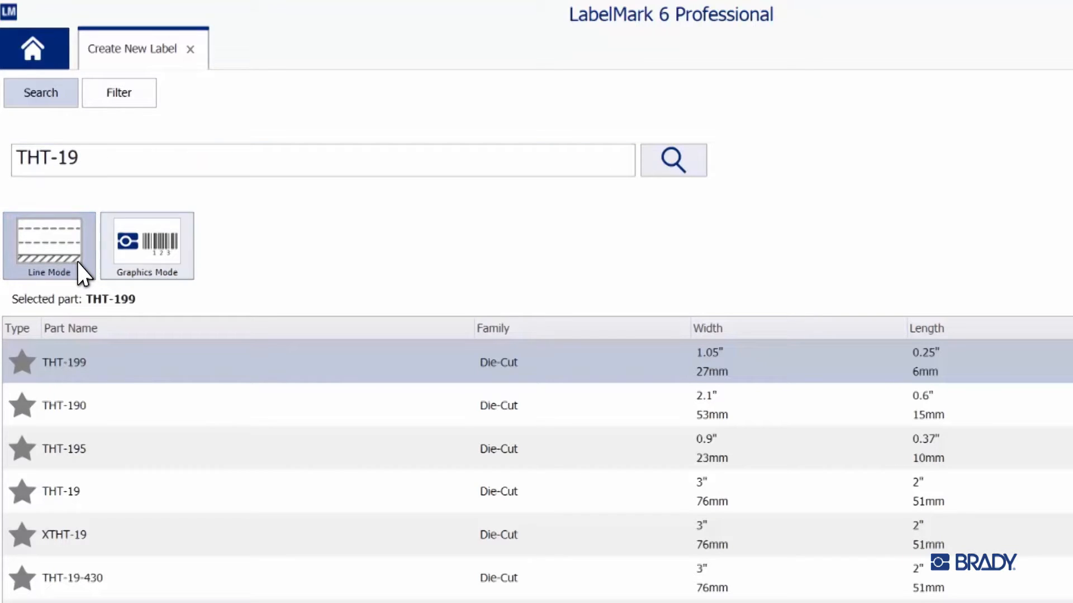
{"action": "left_click", "coordinate": [50, 246]}
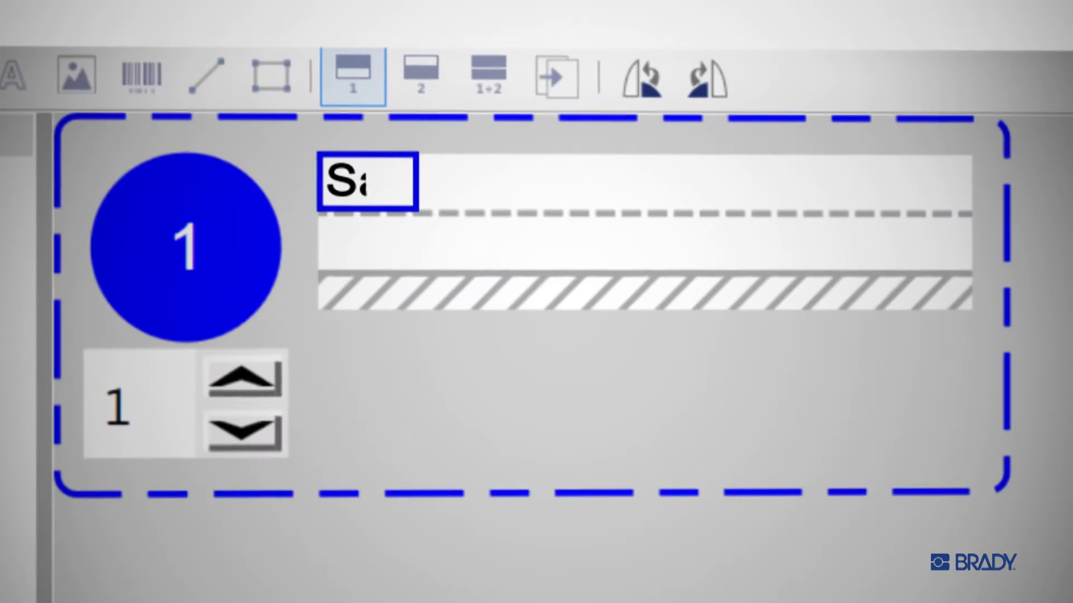
{"action": "type", "text": "Sample"}
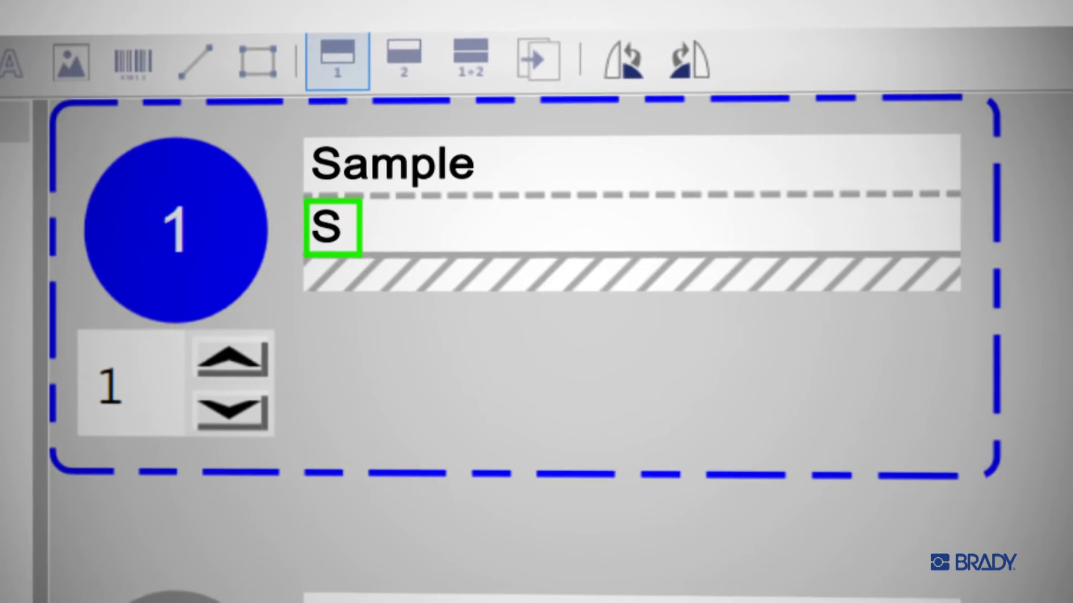
{"action": "type", "text": "ample"}
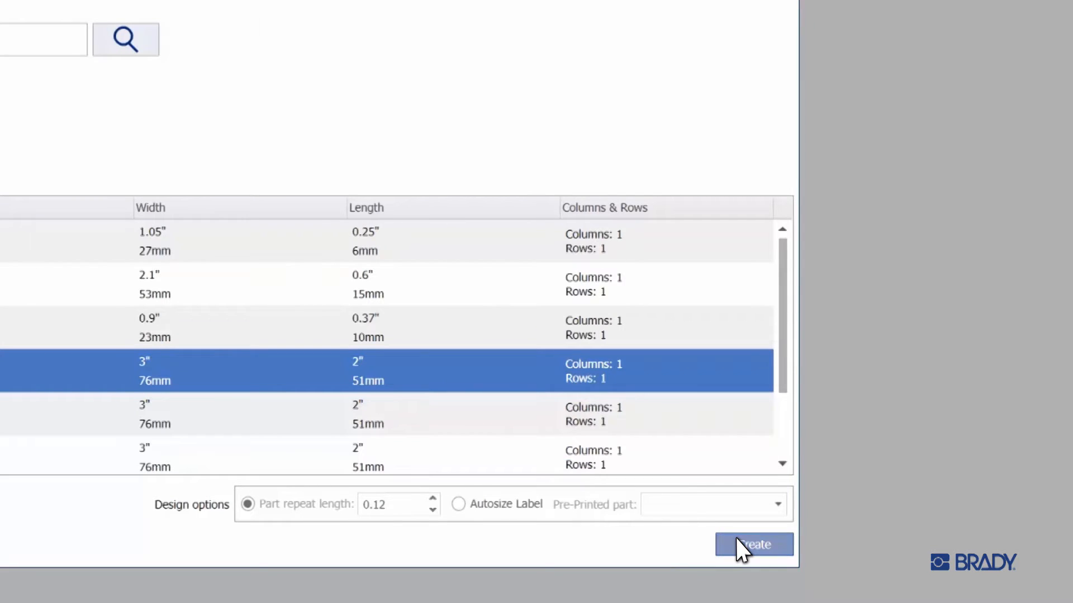
{"action": "left_click", "coordinate": [753, 545]}
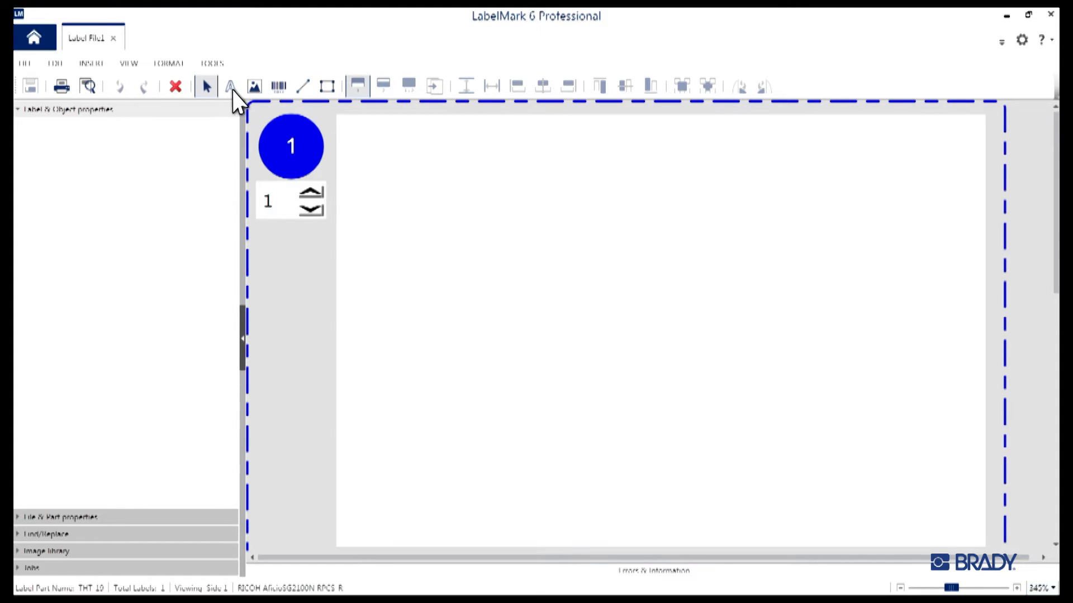
Add the text 'Serial Number' at top left with SN123456789 beneath it
{"action": "left_click", "coordinate": [230, 86]}
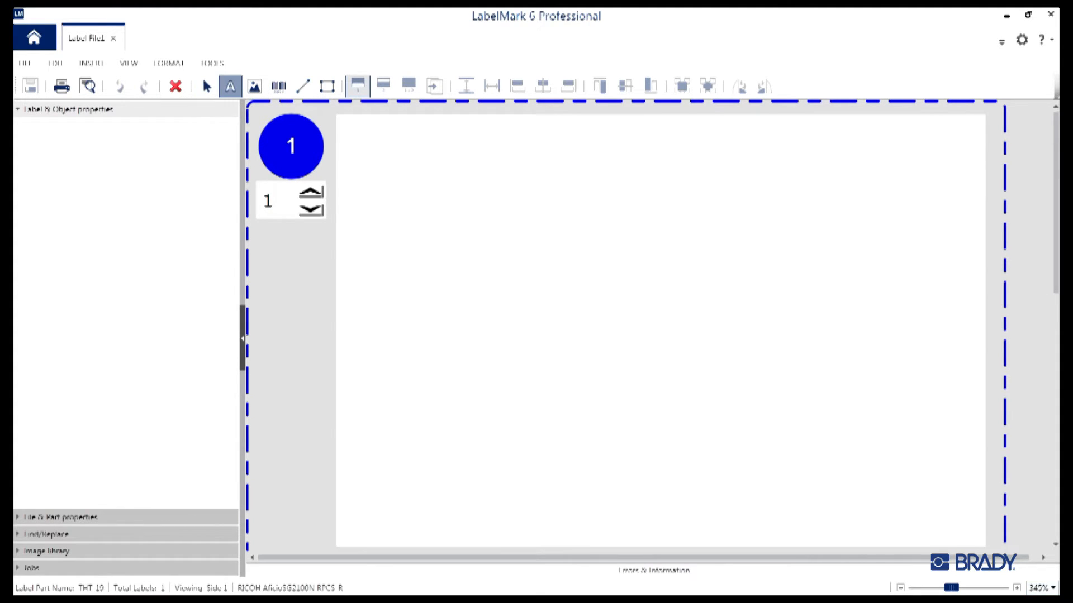
{"action": "left_click", "coordinate": [229, 86]}
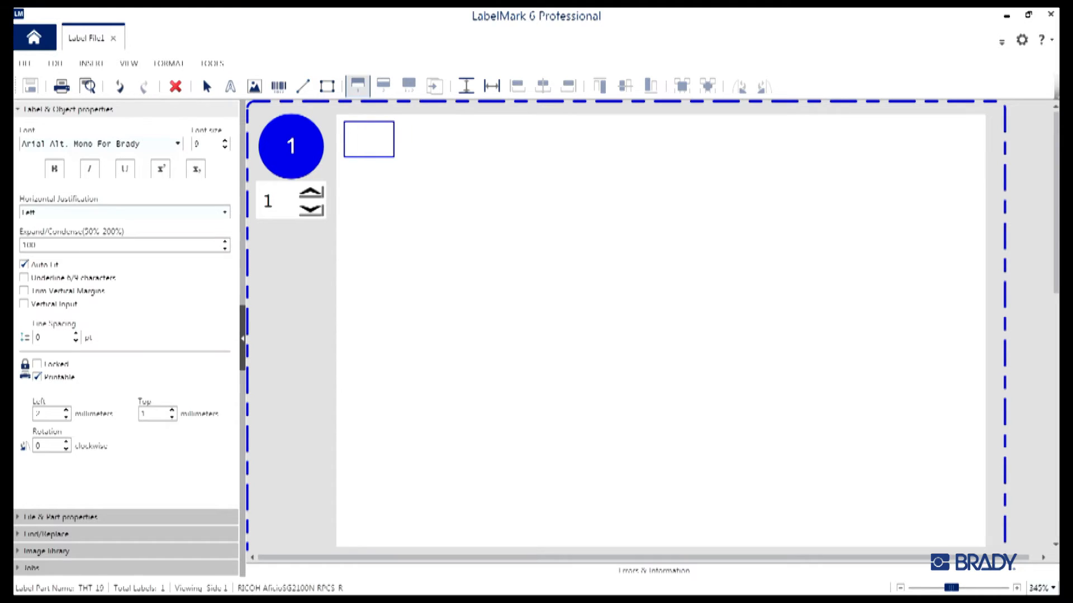
{"action": "type", "text": "Serial Number"}
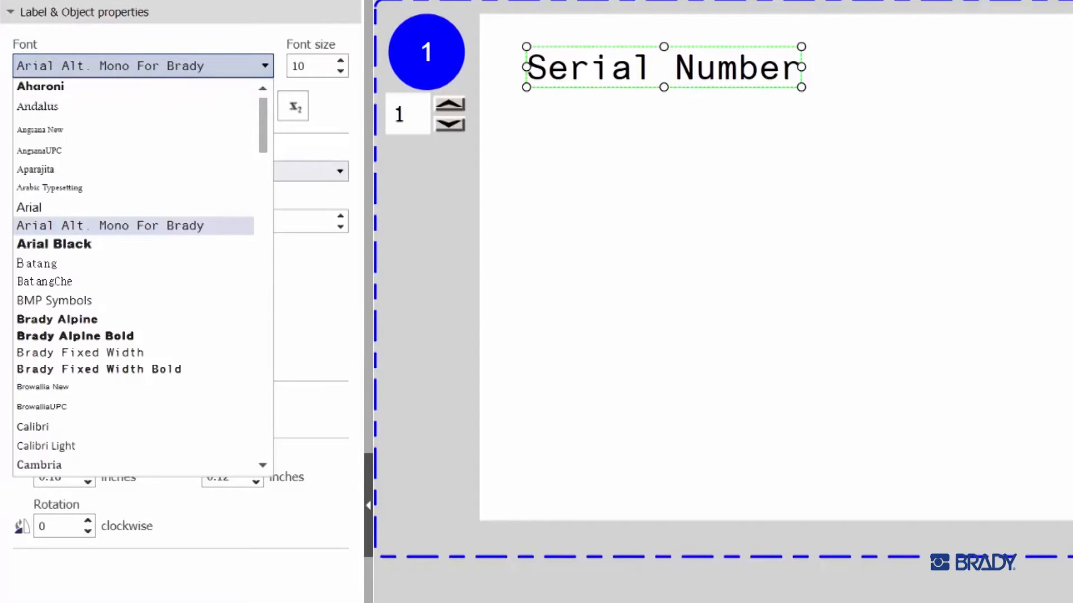
{"action": "left_click", "coordinate": [137, 225]}
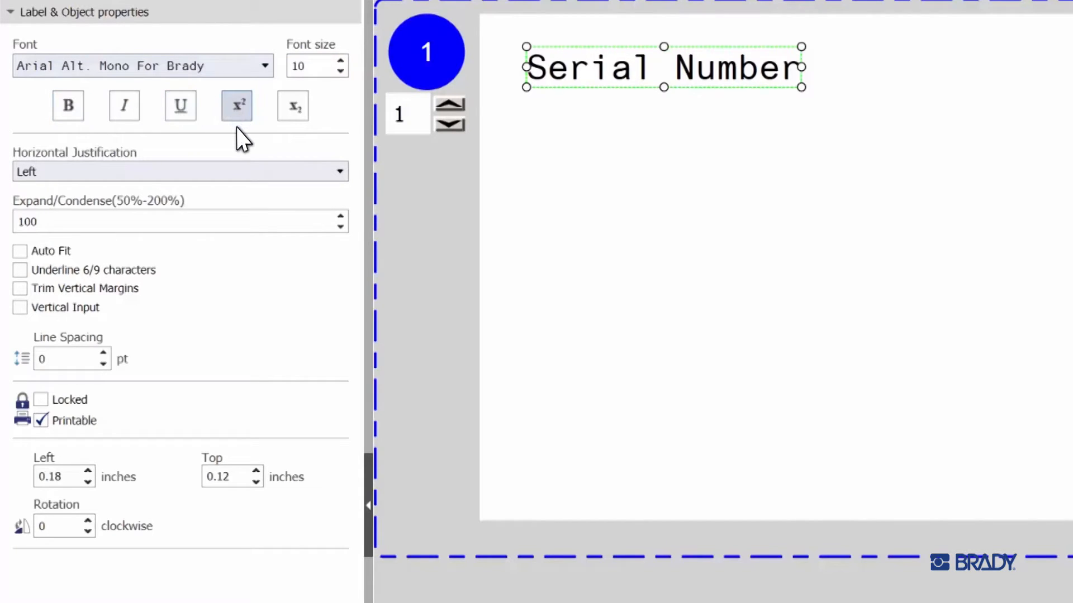
{"action": "left_click", "coordinate": [180, 171]}
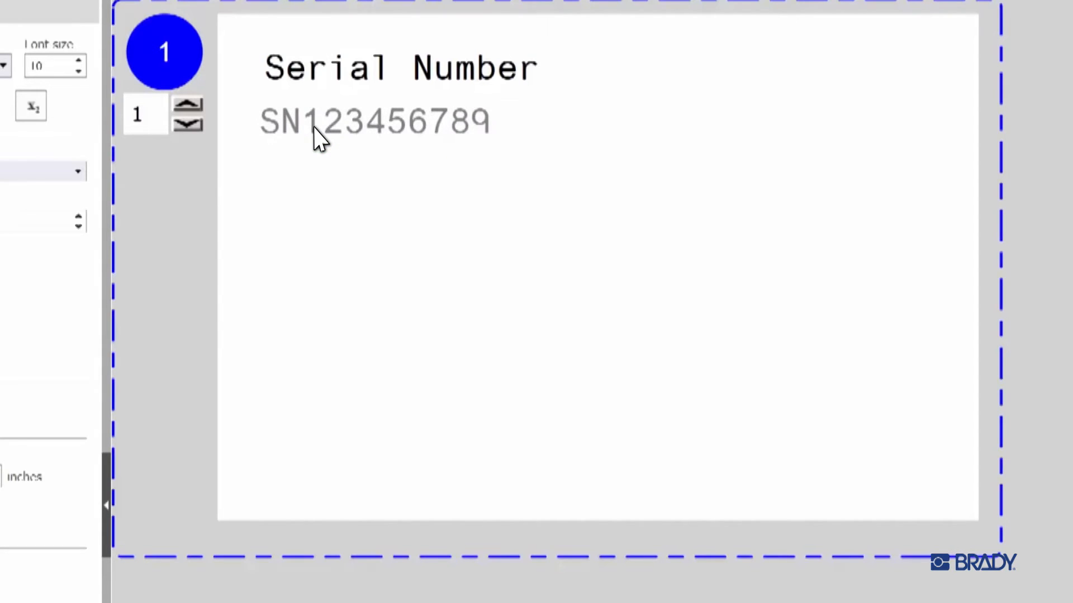
Add 'Description' and bold 'Laptop Wireloom' text lines below SN123456789
{"action": "left_click", "coordinate": [277, 180]}
{"action": "type", "text": "Laptop Wireloom"}
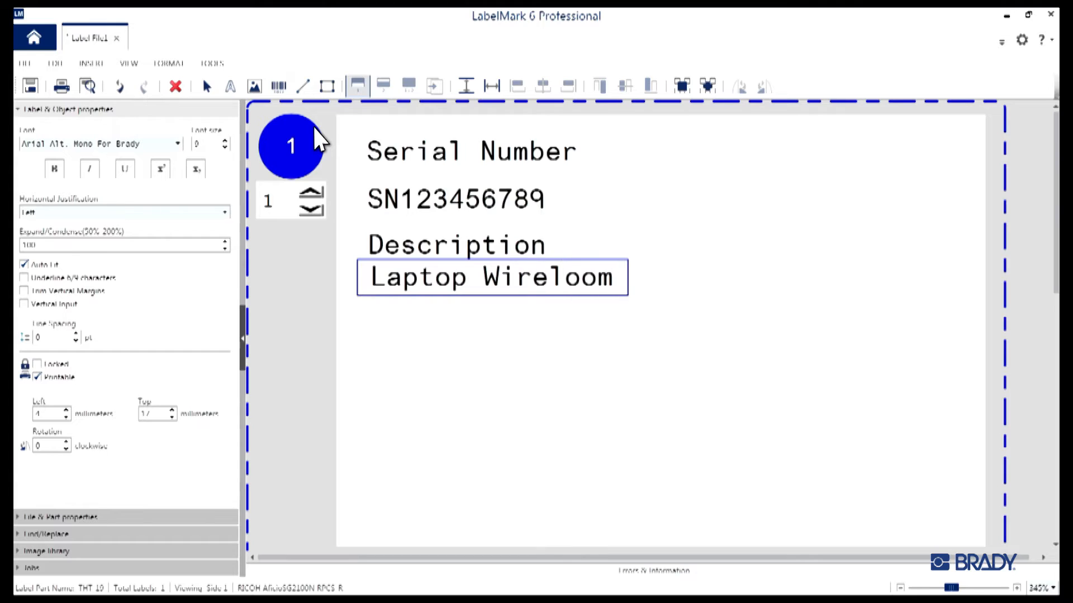
{"action": "left_click", "coordinate": [54, 168]}
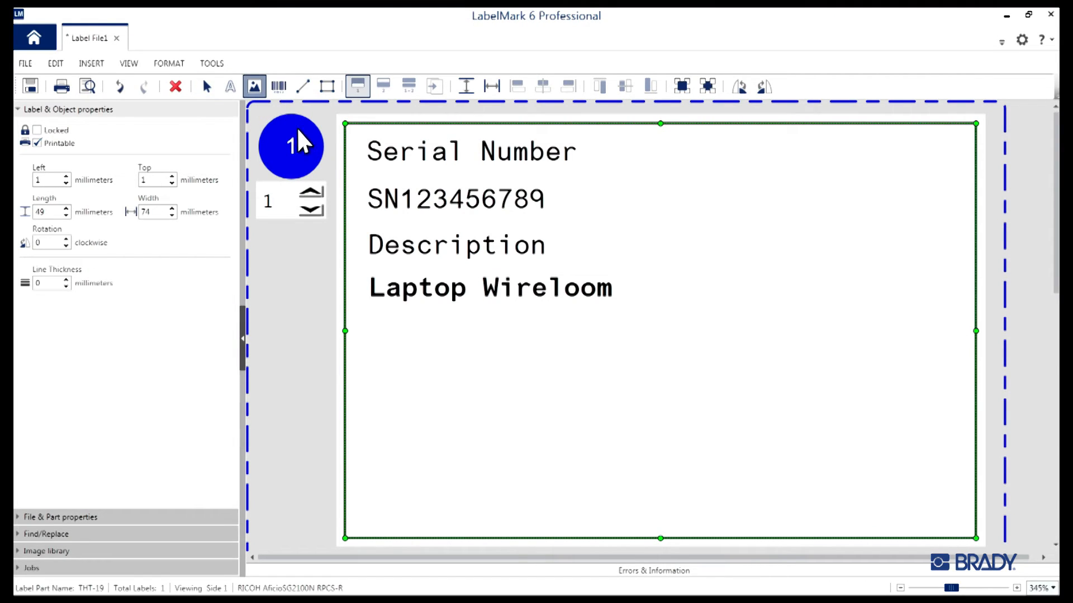
{"action": "mouse_move", "coordinate": [383, 313]}
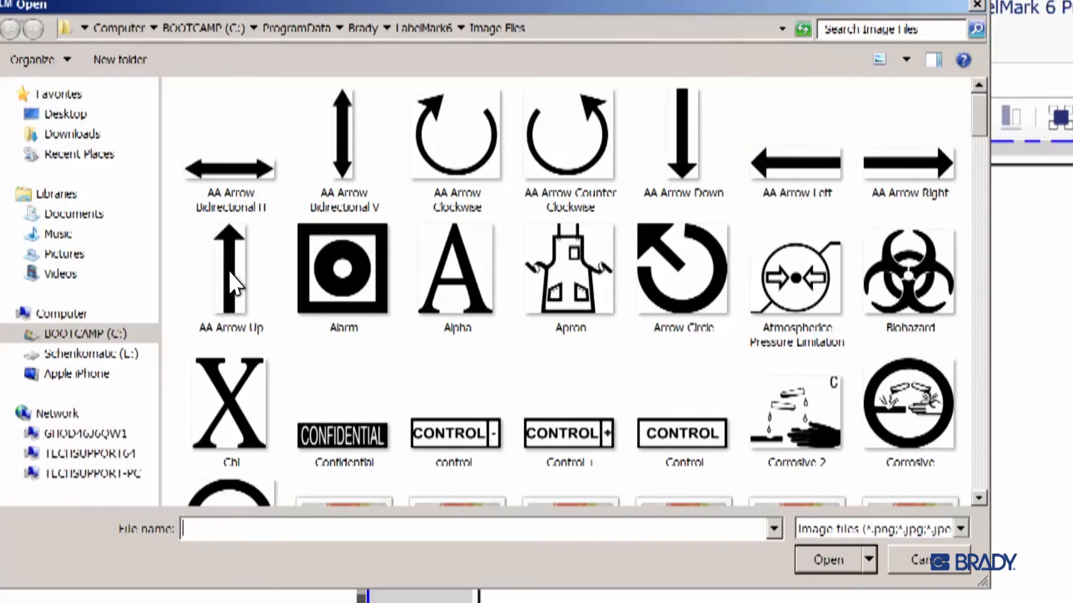
Insert the AA Arrow Up image onto the label
{"action": "left_click", "coordinate": [231, 273]}
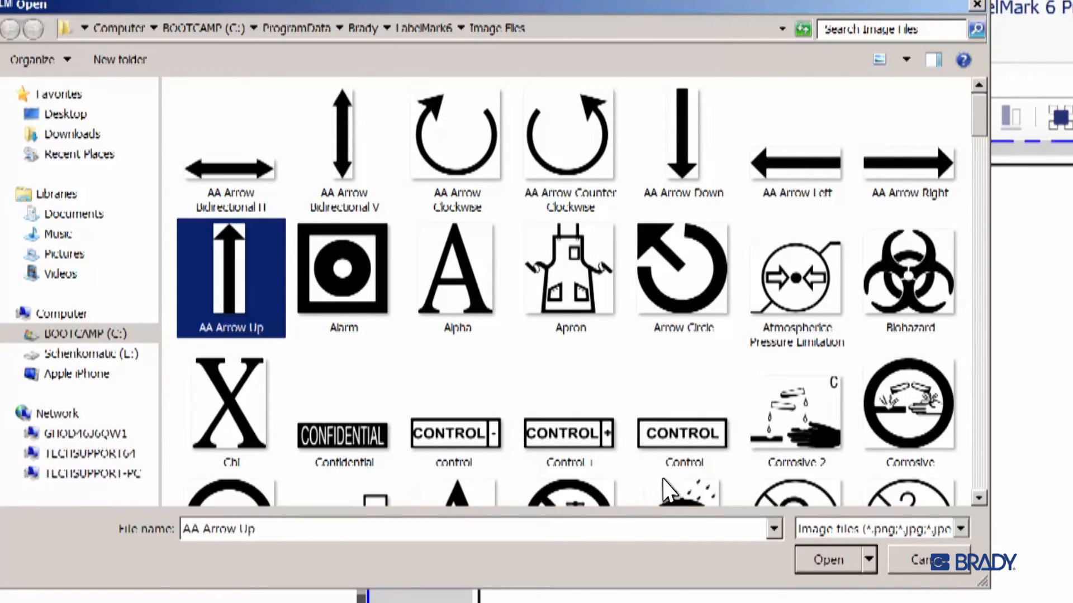
{"action": "left_click", "coordinate": [828, 559]}
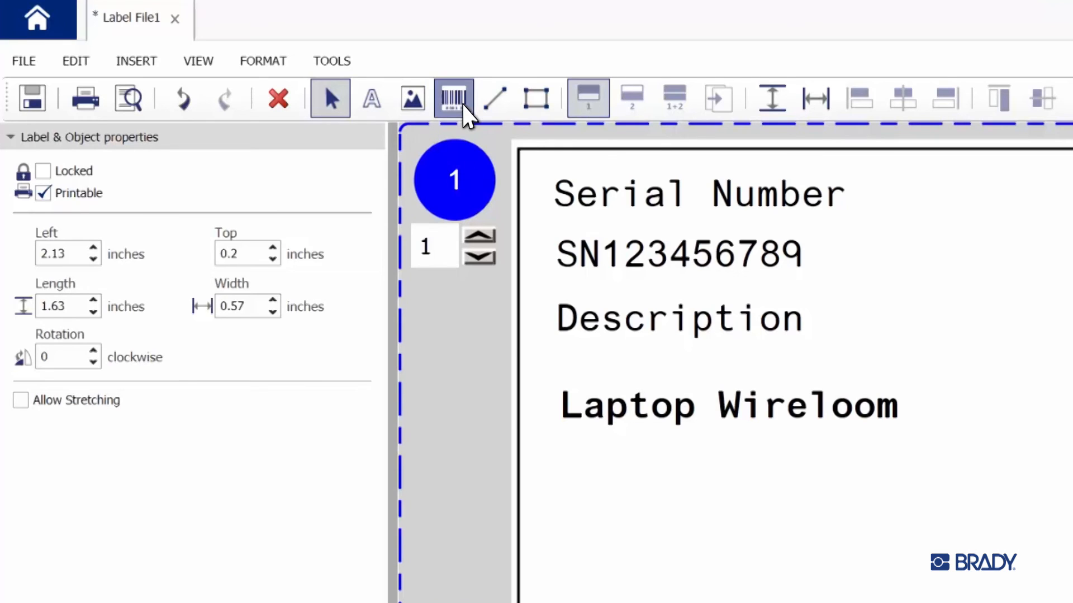
Add a barcode encoding AZNCED below Laptop Wireloom, keeping type Code 39
{"action": "left_click", "coordinate": [453, 98]}
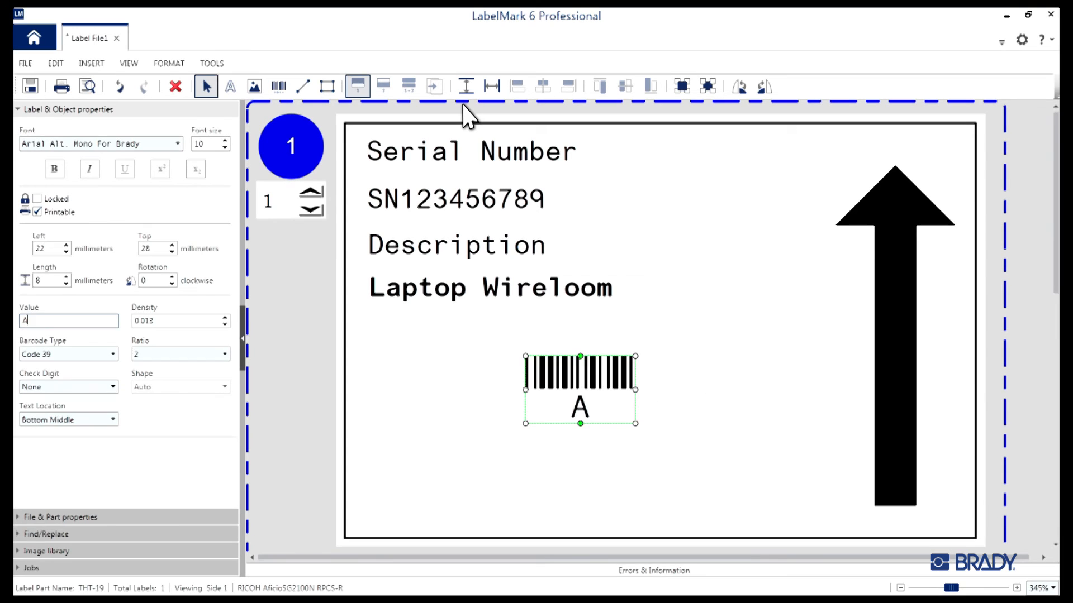
{"action": "type", "text": "ZNCED"}
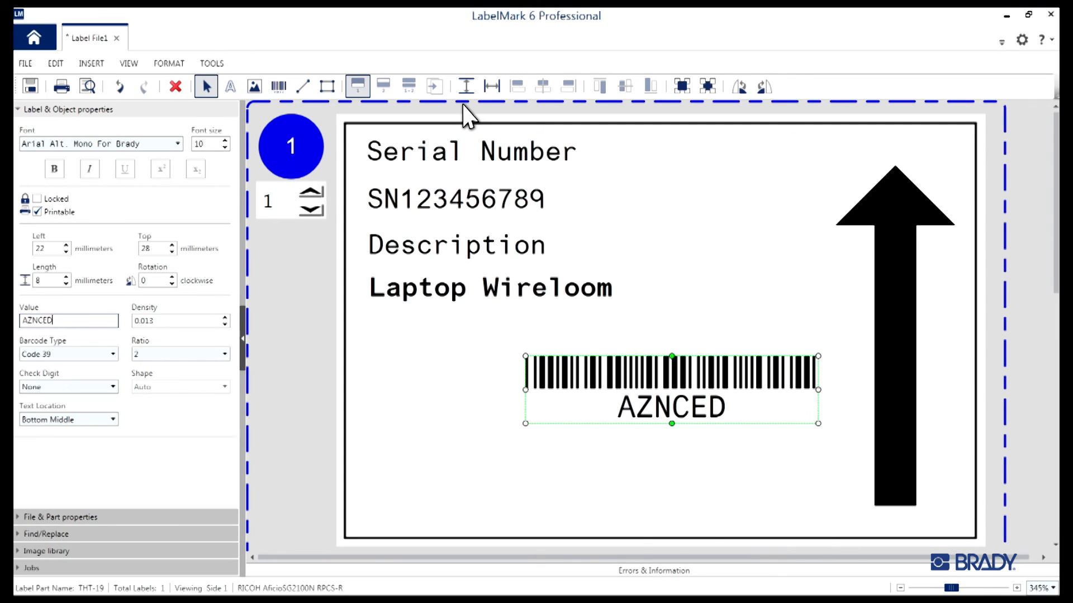
{"action": "left_click", "coordinate": [67, 354]}
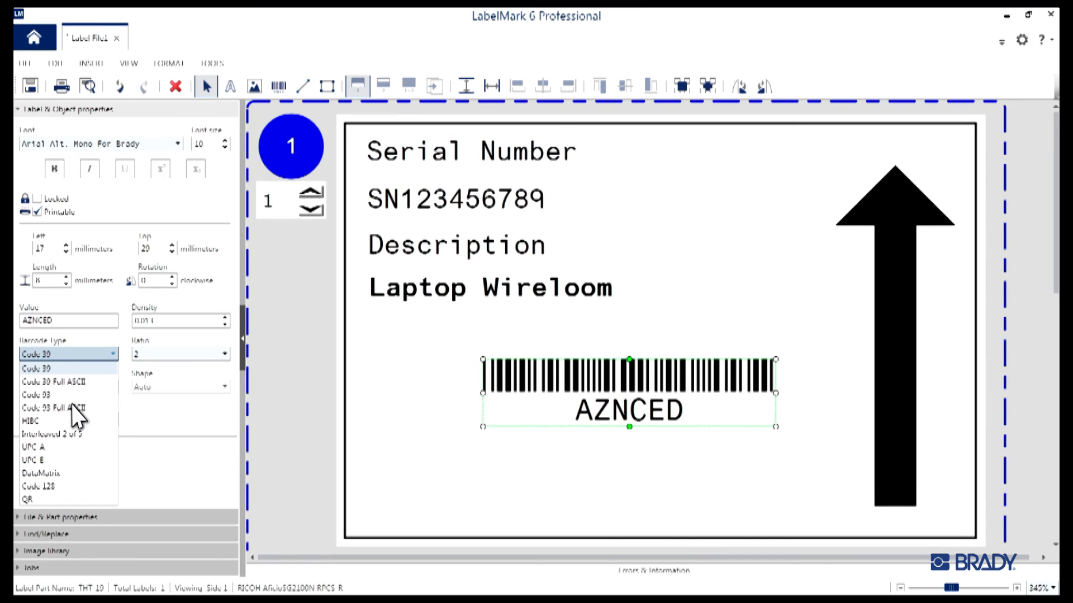
{"action": "left_click", "coordinate": [33, 447]}
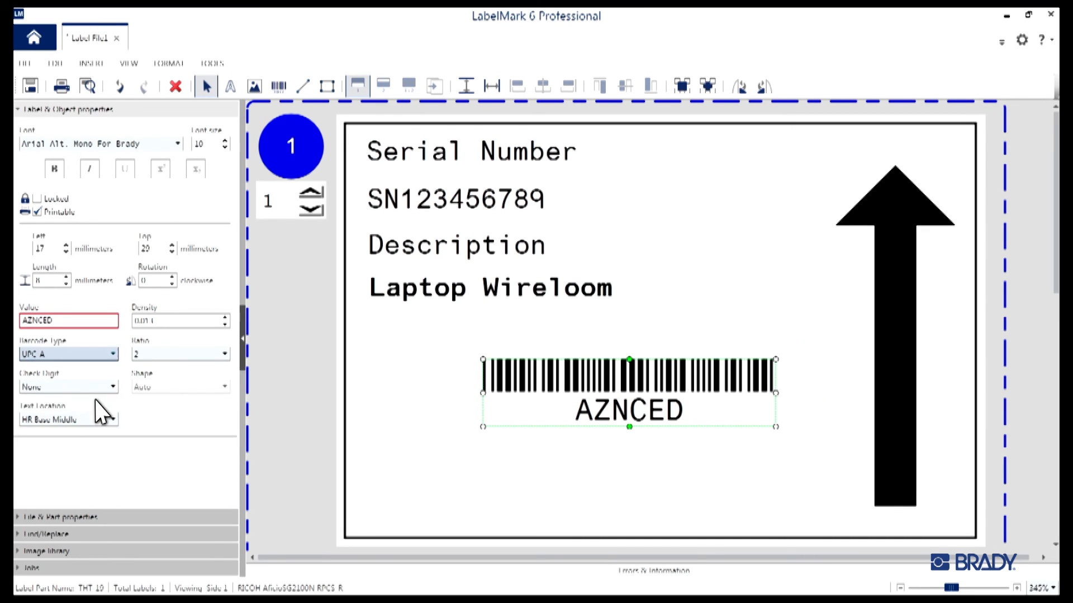
{"action": "left_click", "coordinate": [68, 353]}
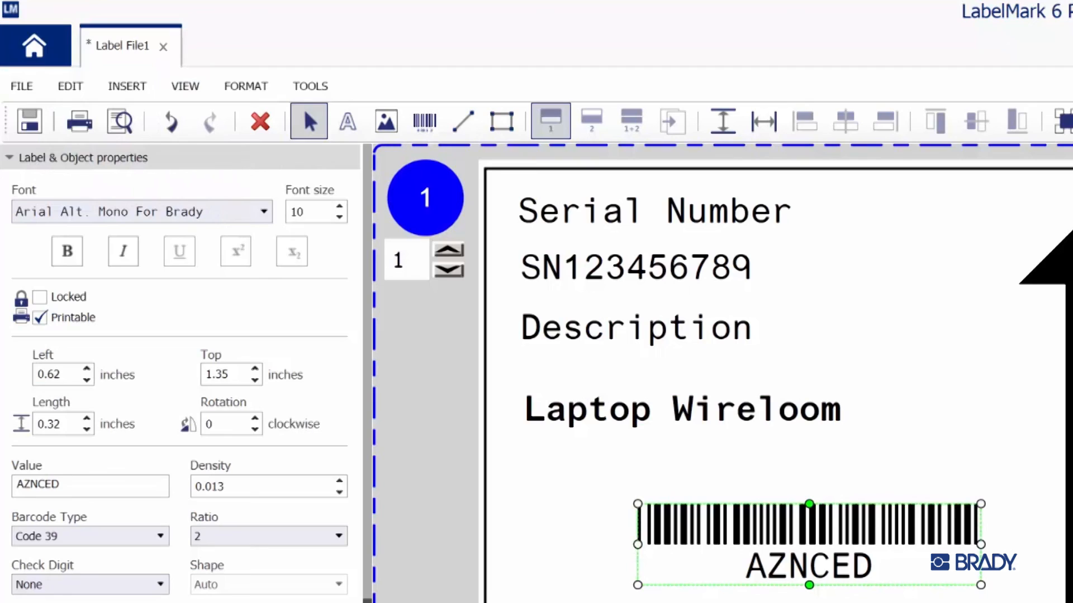
Open the File menu showing Save, Print and Print preview
{"action": "left_click", "coordinate": [21, 85]}
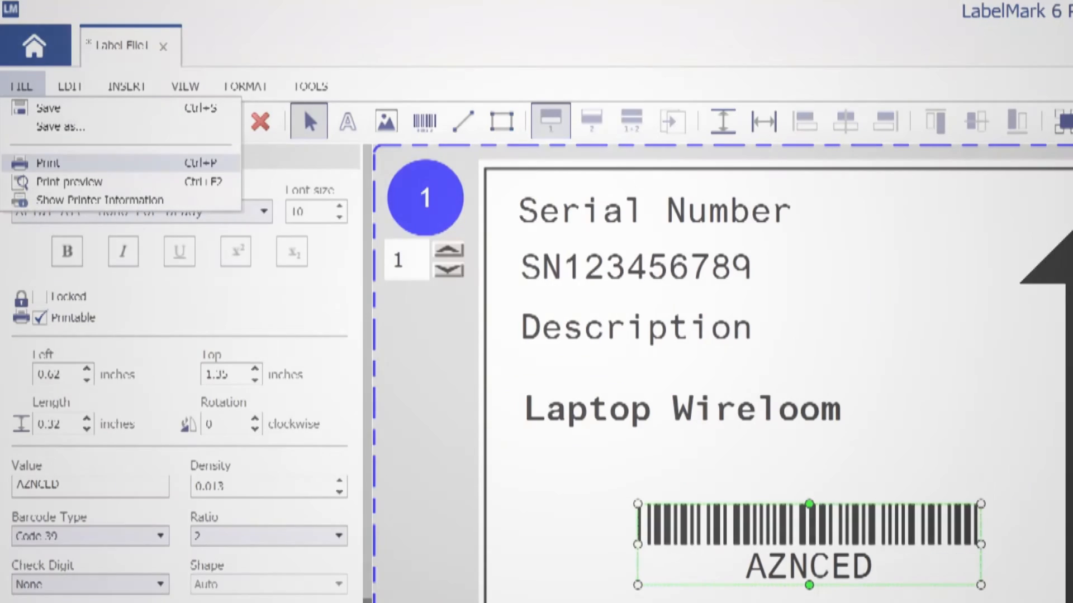